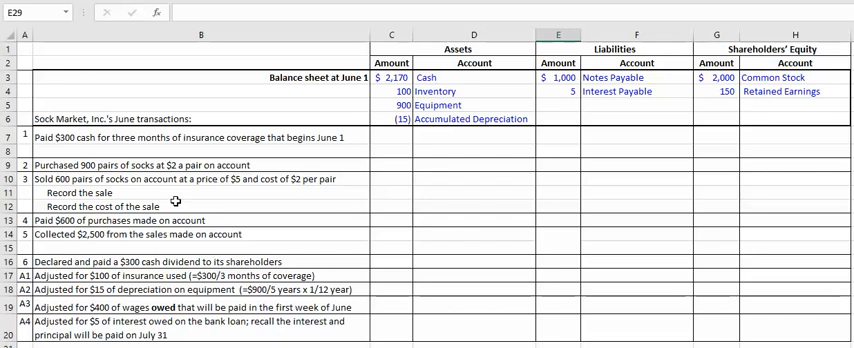
mouse_move(122, 118)
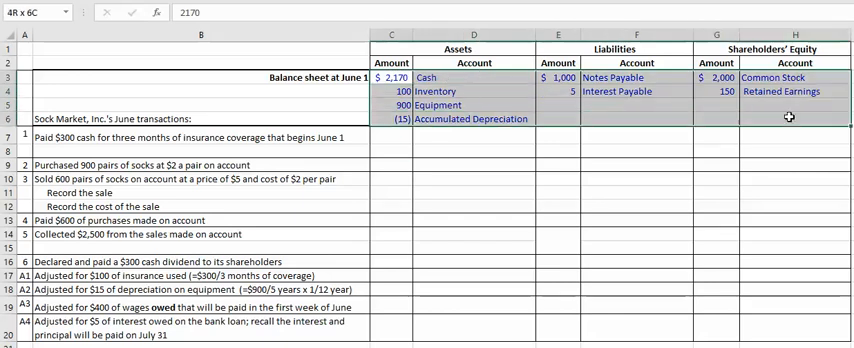
Enter 300 Prepaid Insurance in C7:D7 and (300) Cash in C8:D8.
click(411, 136)
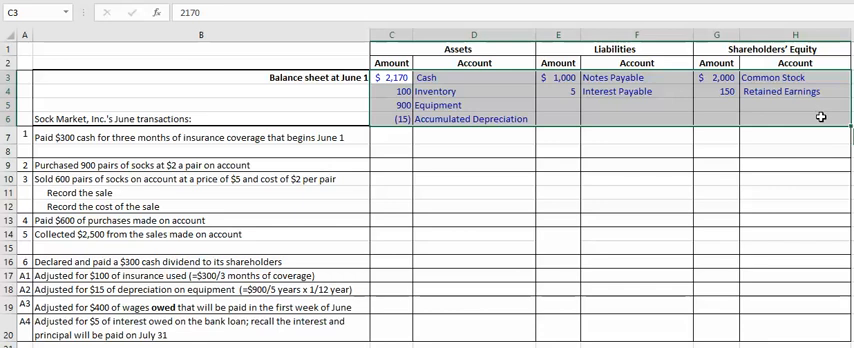
mouse_move(413, 125)
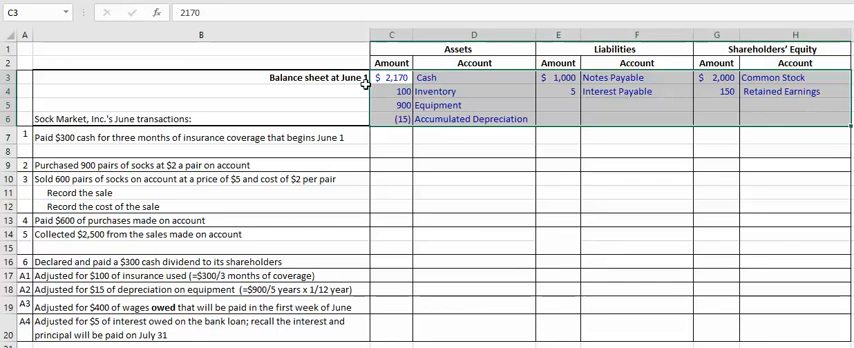
mouse_move(418, 120)
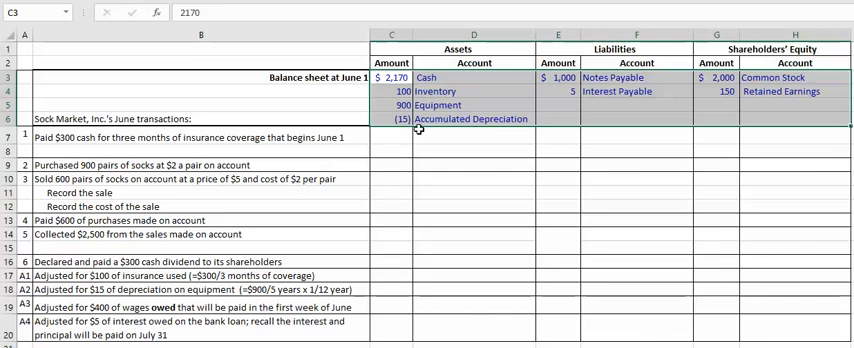
click(390, 132)
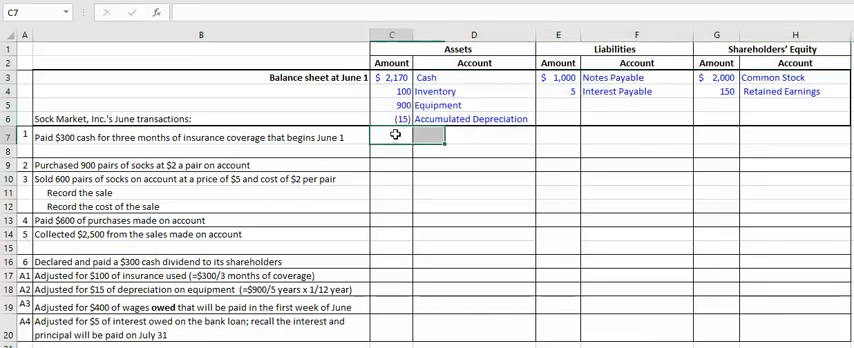
text(3)
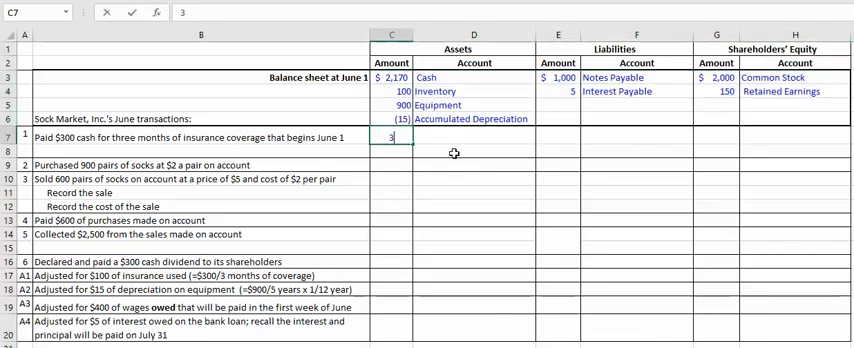
text(Prepaid Insurance)
click(391, 151)
text(-)
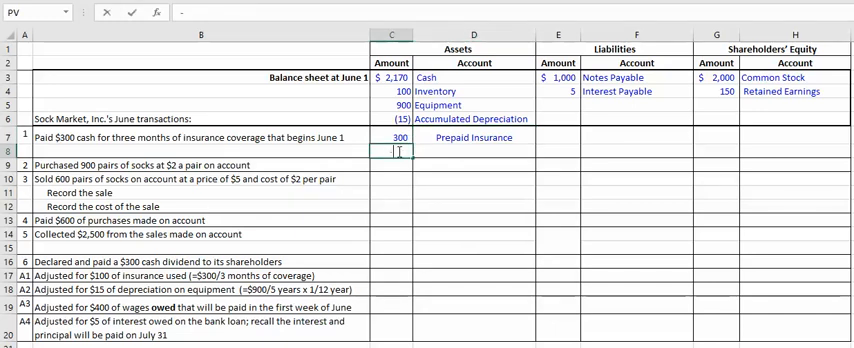
text(c)
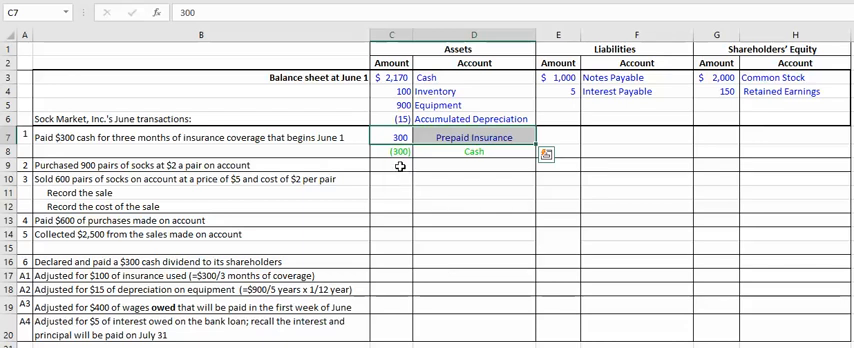
click(390, 161)
text(=)
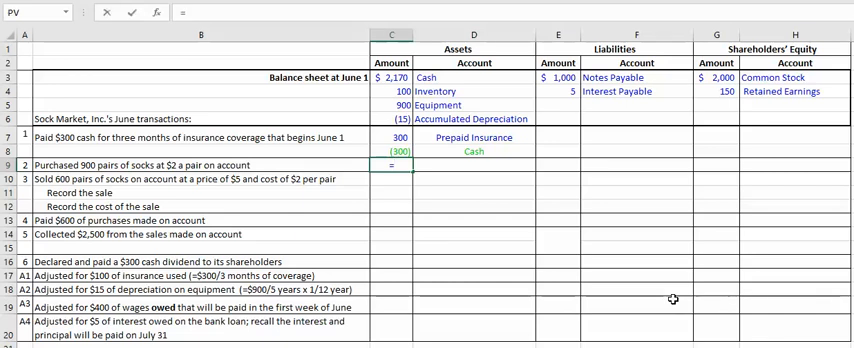
Enter =2*900 Inventory in C9:D9 and 1800 Accounts Payable in E9:F9.
text(2*900)
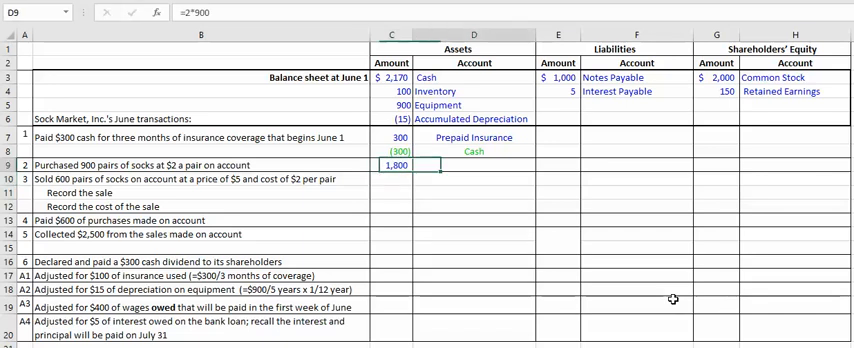
text(Inventory)
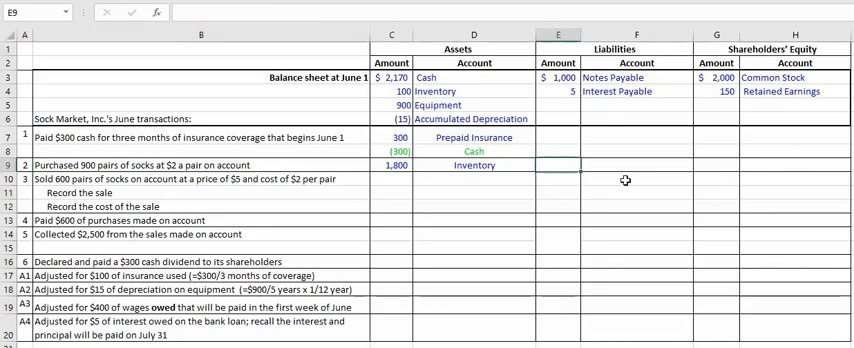
text(18)
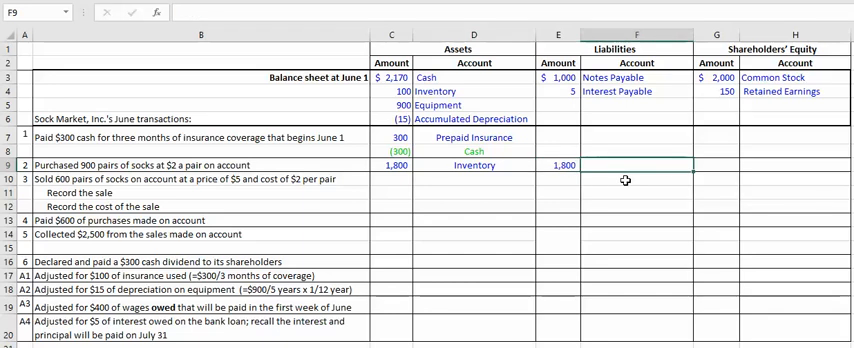
text(accounts Payable)
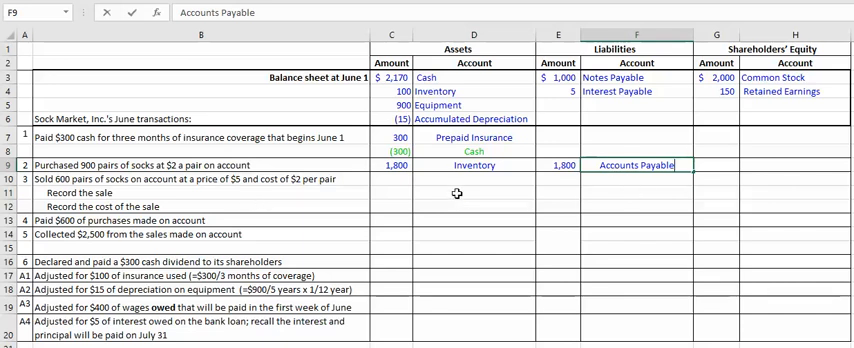
click(391, 192)
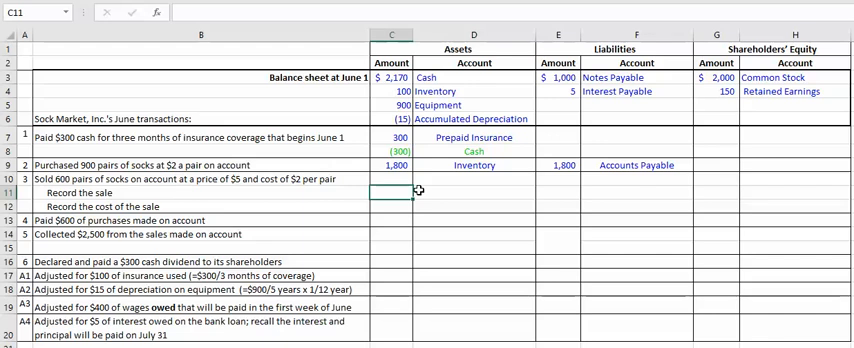
Enter =5*600 Accounts Receivable in C11:D11 and 3000 Sales Revenue in G11:H11.
text(=5*600)
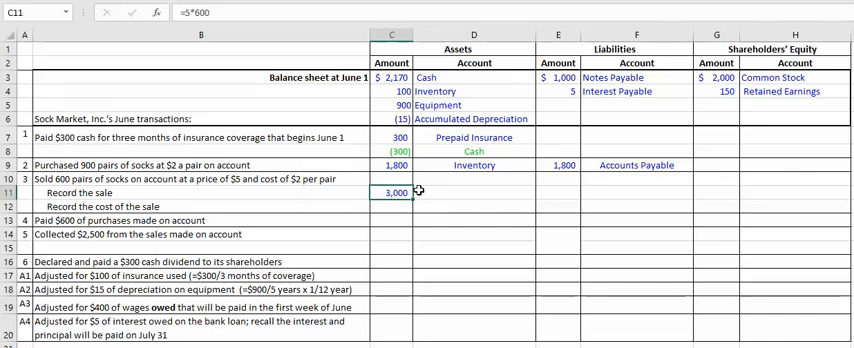
text(Accounts Receivabl)
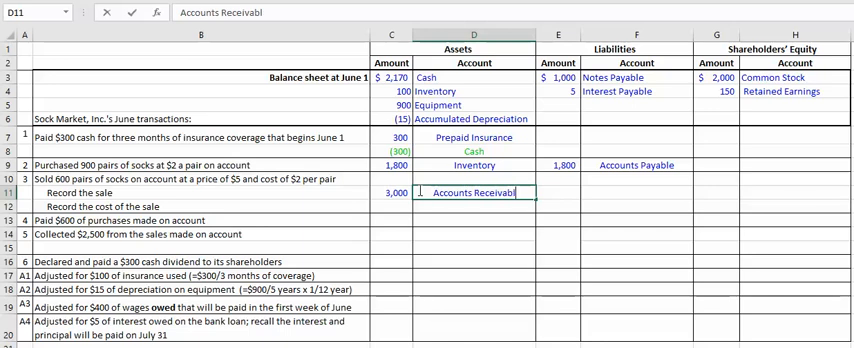
click(561, 192)
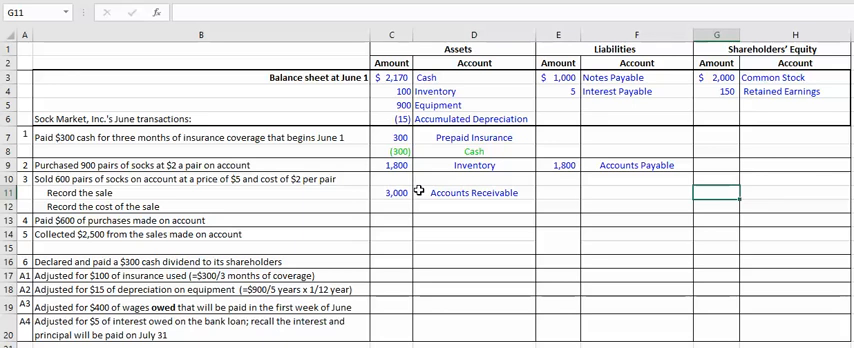
text(300)
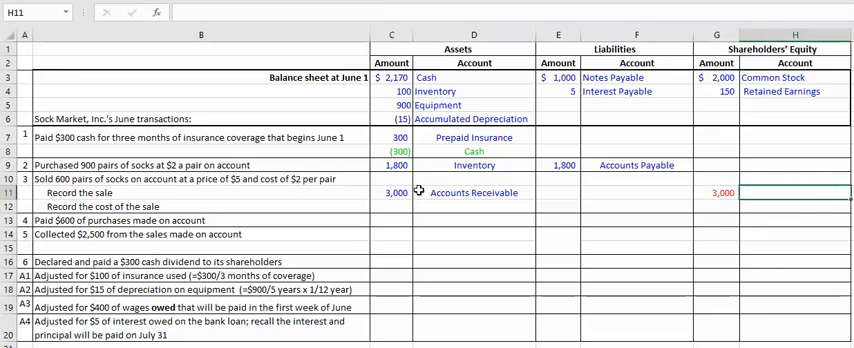
text(Sales Revenue)
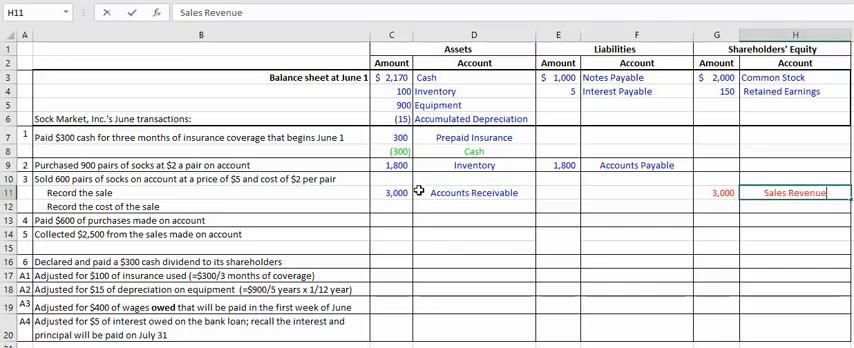
click(715, 192)
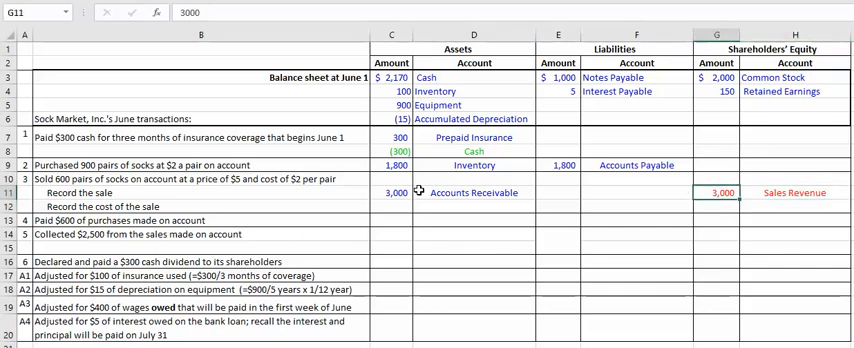
click(390, 193)
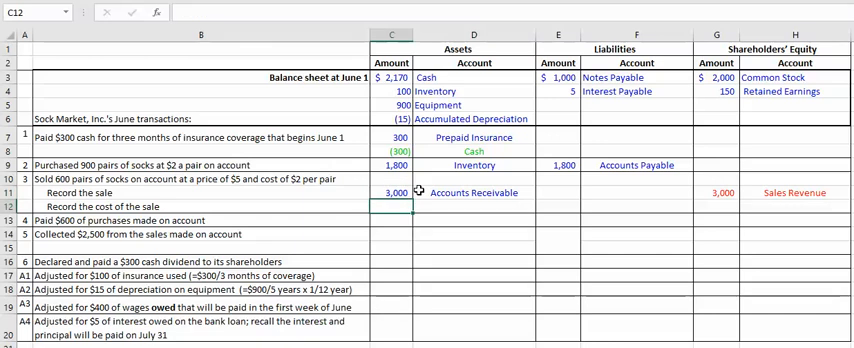
mouse_move(381, 184)
text(=-2)
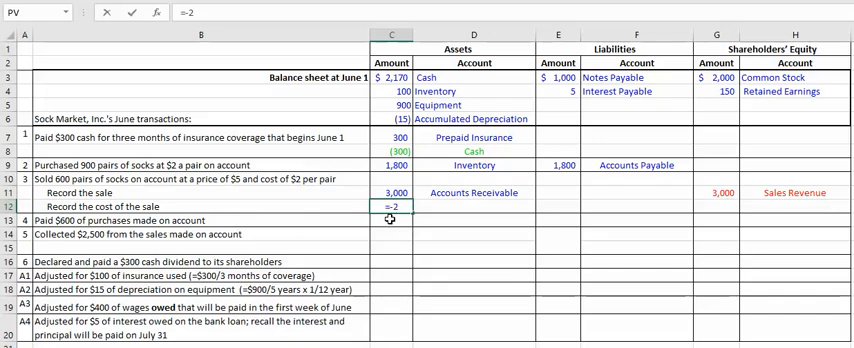
Enter =-2*600 Inventory in C12:D12 and =-1200 Cost of Goods Sold in G12:H12.
text(*6)
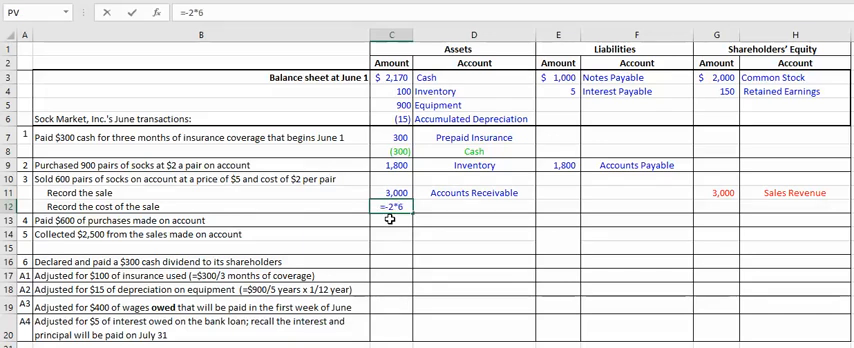
key(Enter)
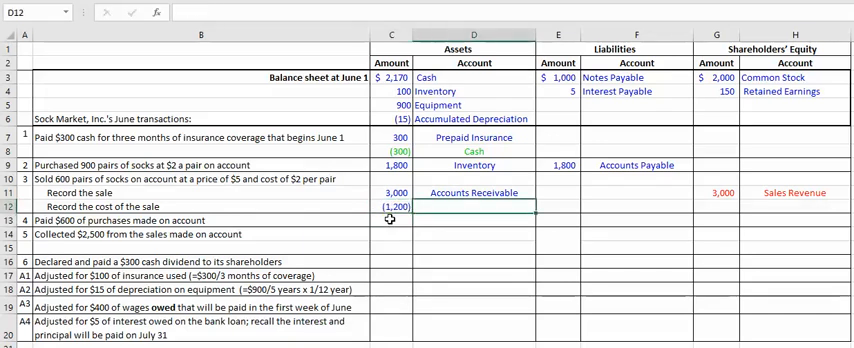
text(Inventory)
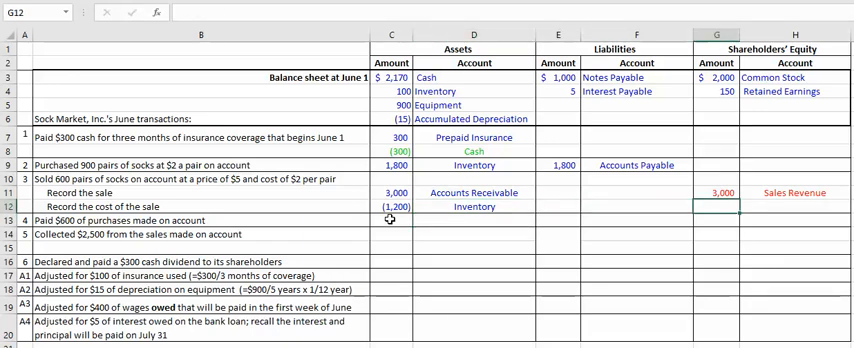
text(=-12)
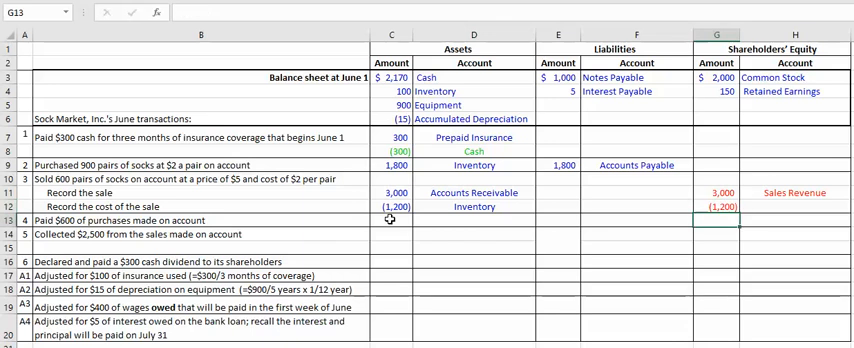
text(Cost of Goods)
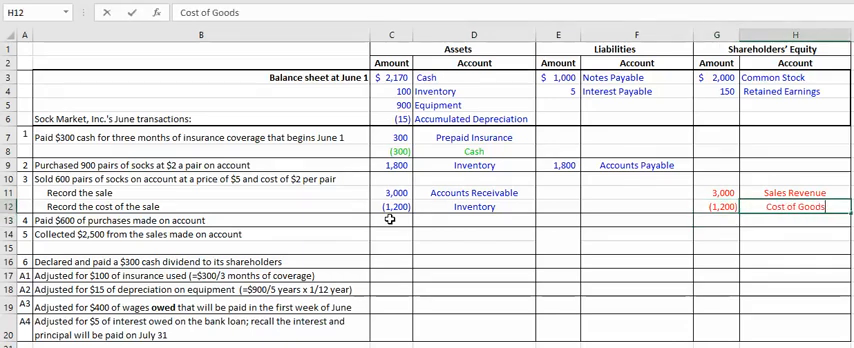
key(enter)
text(=-60)
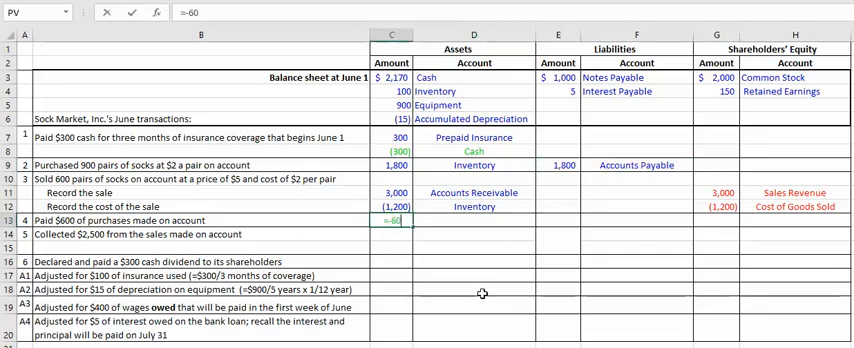
Enter -600 Cash in C13:D13 and (600) Accounts Payable in E13:F13, then check the formulas.
key(enter)
text(Cash)
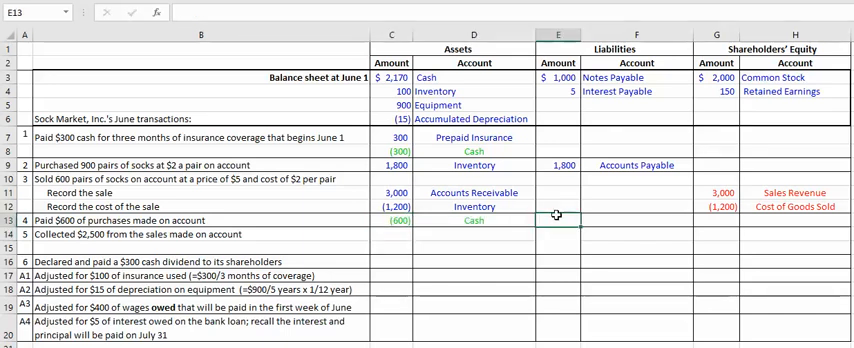
text((600))
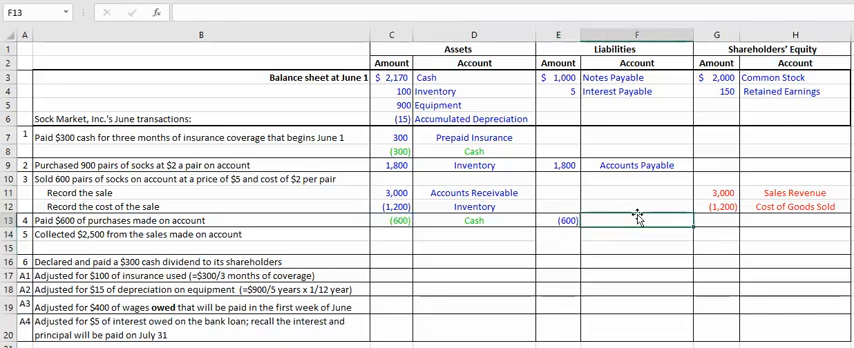
text(Accounts Payable)
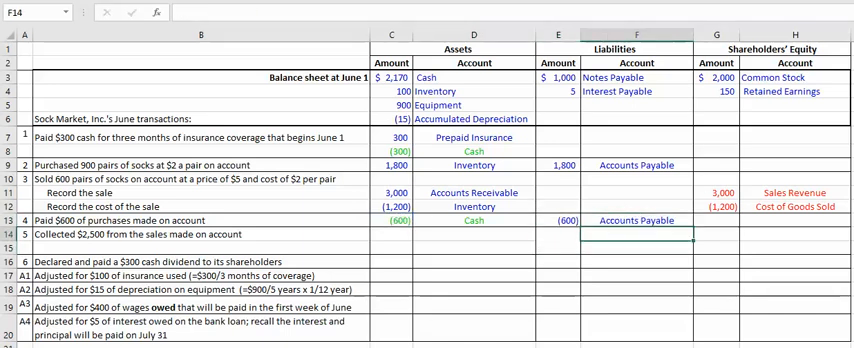
click(560, 221)
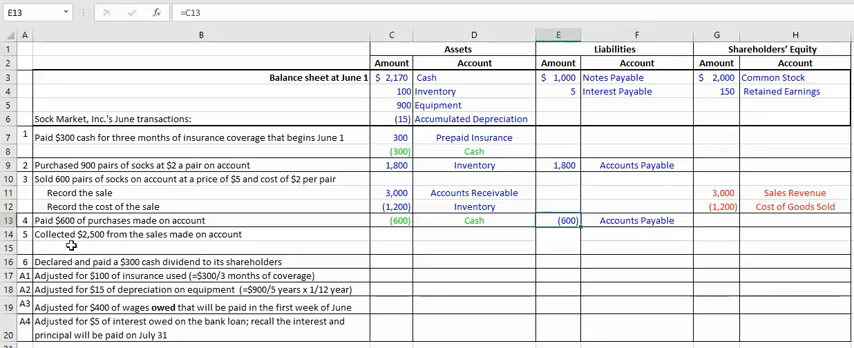
click(200, 234)
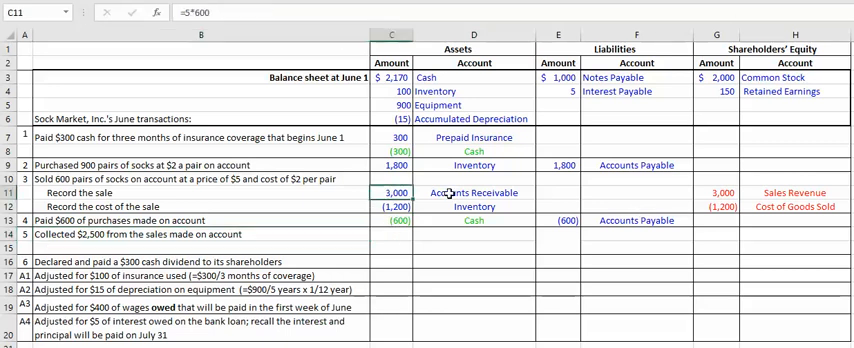
Enter 2500 Cash in C14:D14 and -2500 Accounts Receivable in C15:D15.
click(478, 192)
text(Cash)
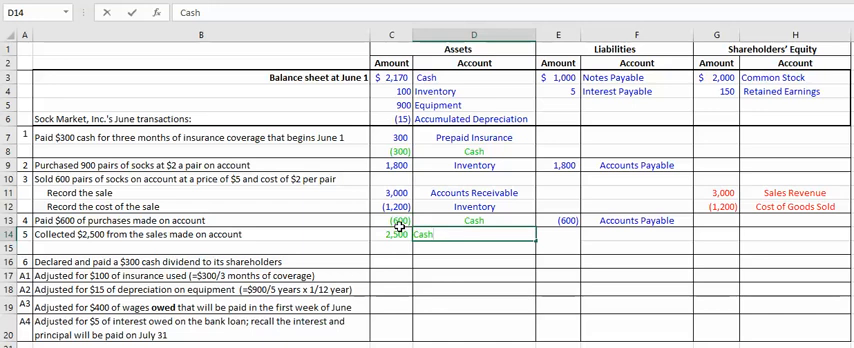
mouse_move(785, 193)
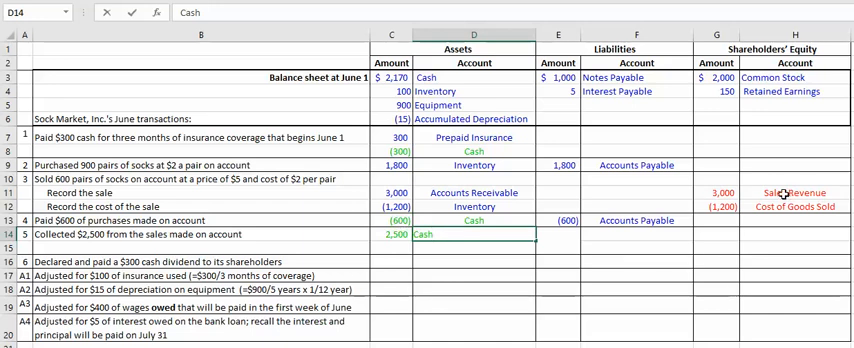
mouse_move(762, 204)
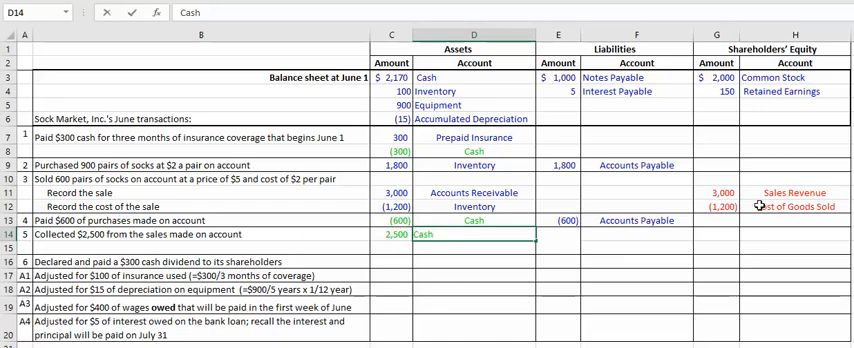
click(398, 248)
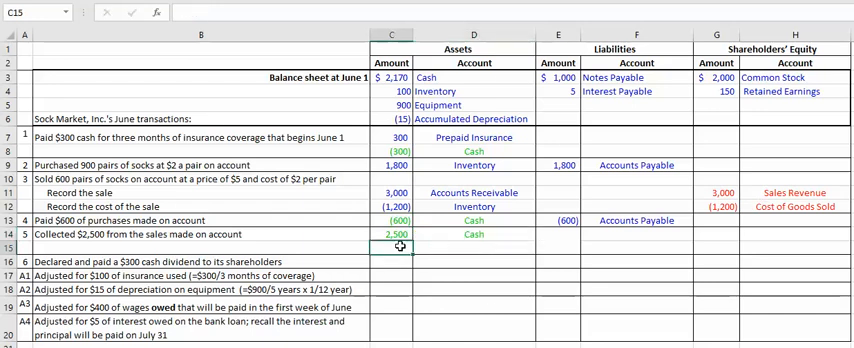
text(-2)
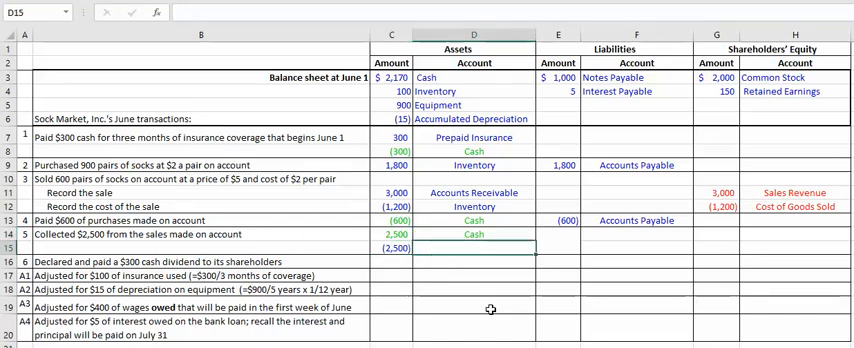
text(Accounts Receivable)
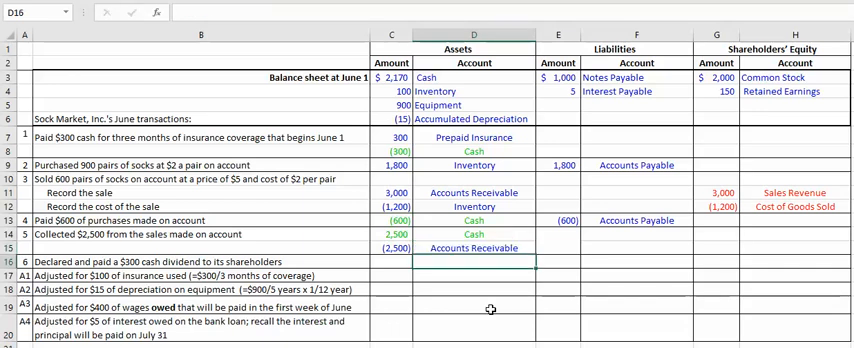
click(470, 248)
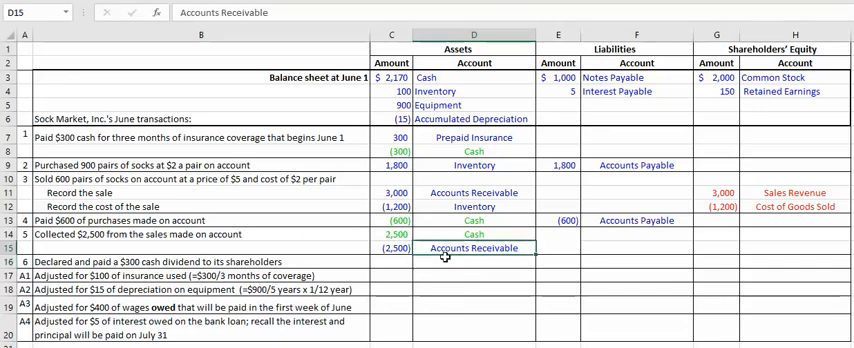
mouse_move(535, 272)
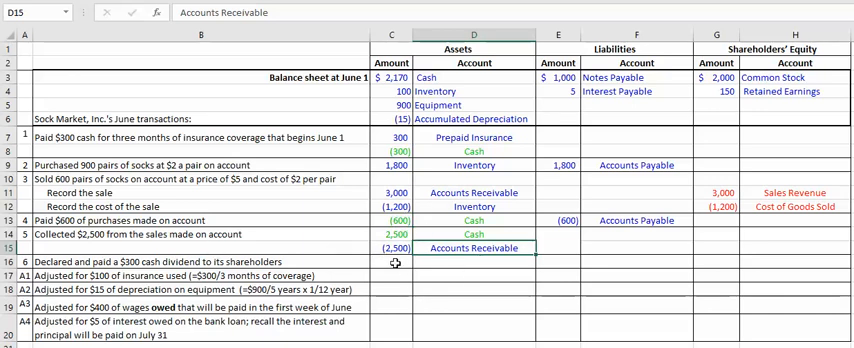
Enter -300 in C16 and G16, with Dividends as the H16 label.
text(-3)
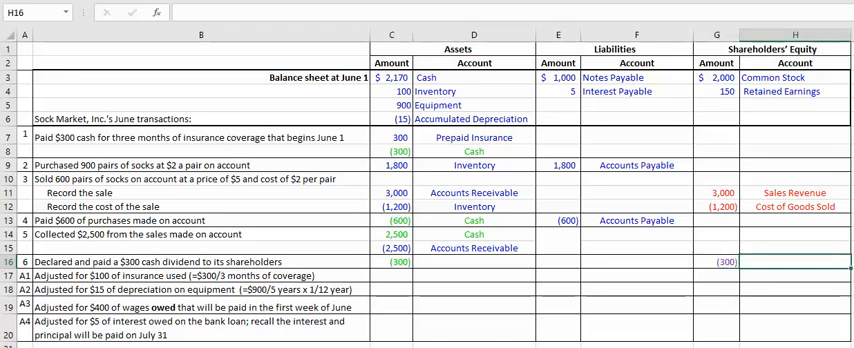
text(div)
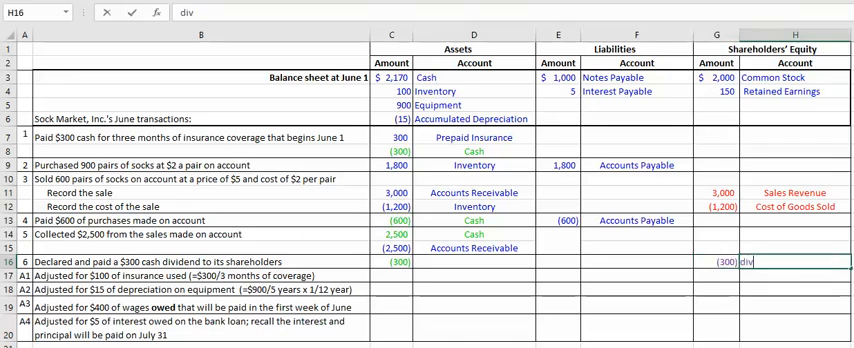
text(Divide)
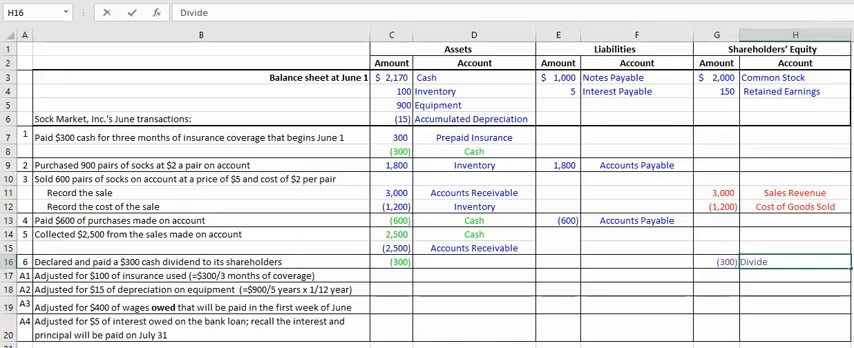
text(Dividends)
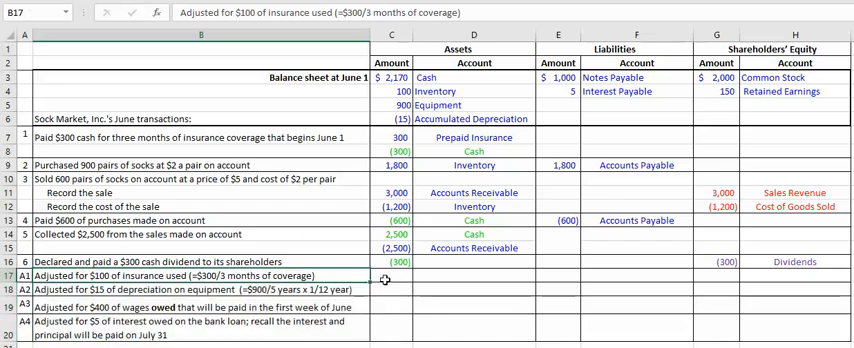
Enter -100 Prepaid Insurance in C17:D17 and -100 Insurance Expense in G17:H17.
click(389, 277)
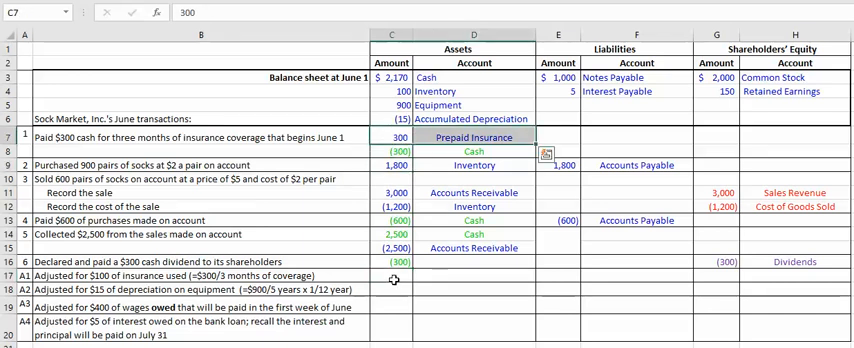
click(390, 276)
text((100))
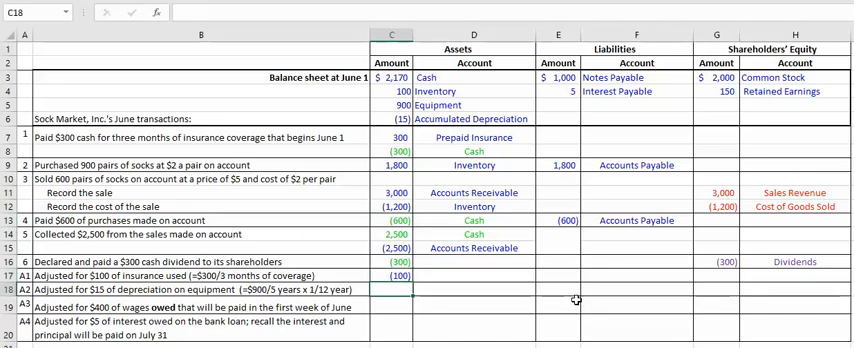
click(471, 276)
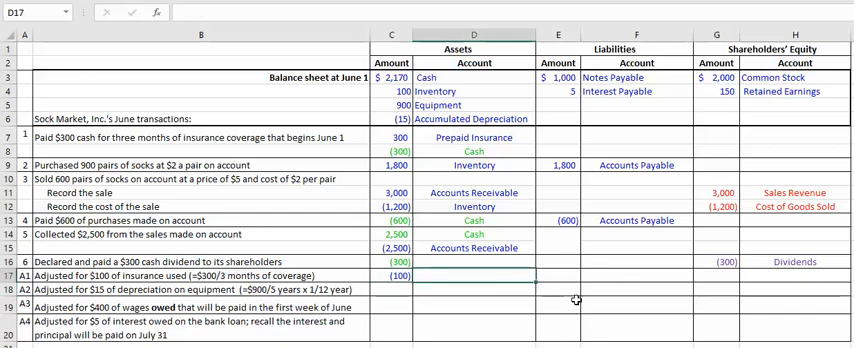
text(Prepaid Insurance)
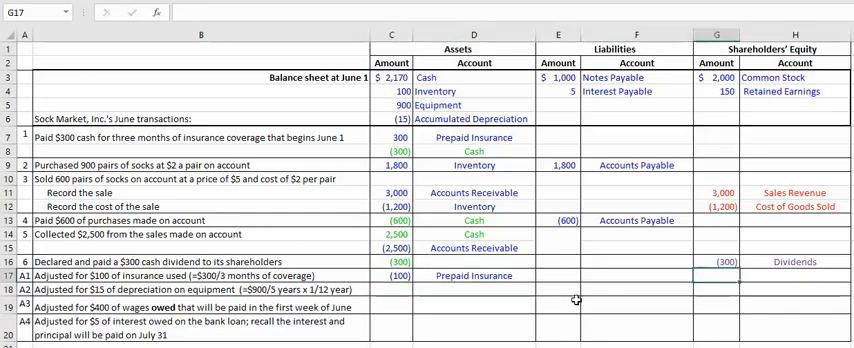
text(-100)
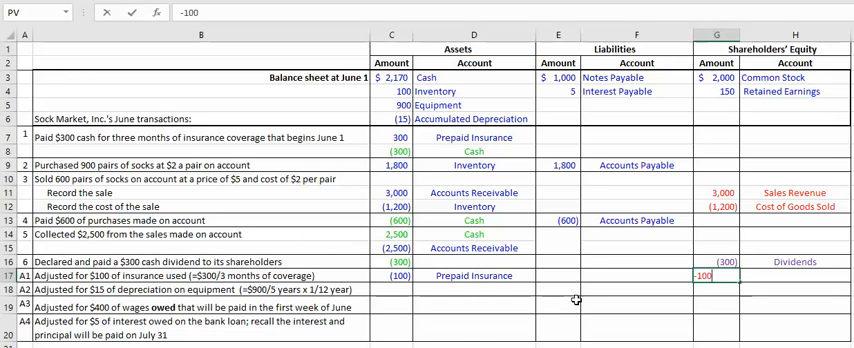
text(Insu)
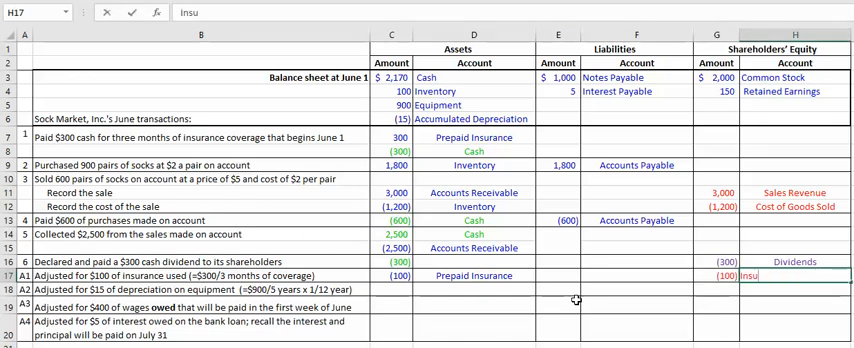
key(enter)
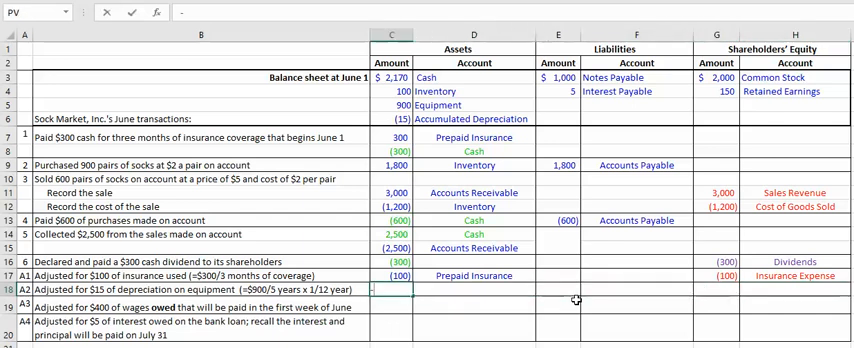
Enter (15) Accumulated Depreciation in C18:D18 and -15 Depreciation Expense in G18:H18.
text((15))
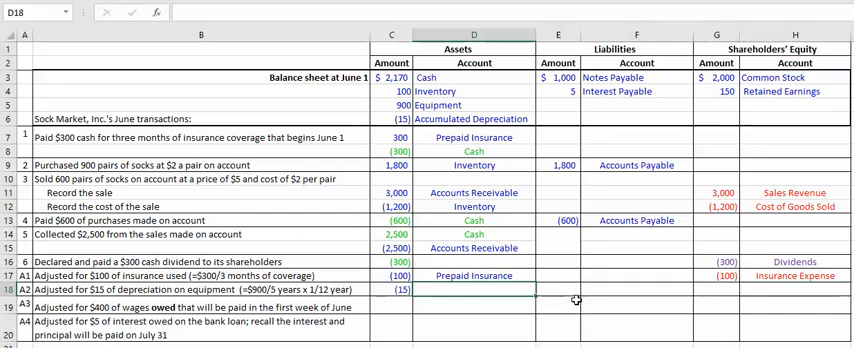
text(Accumulated Depreciation)
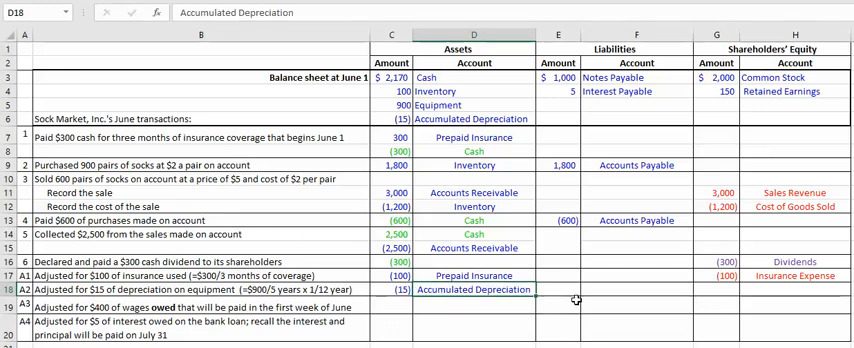
click(549, 297)
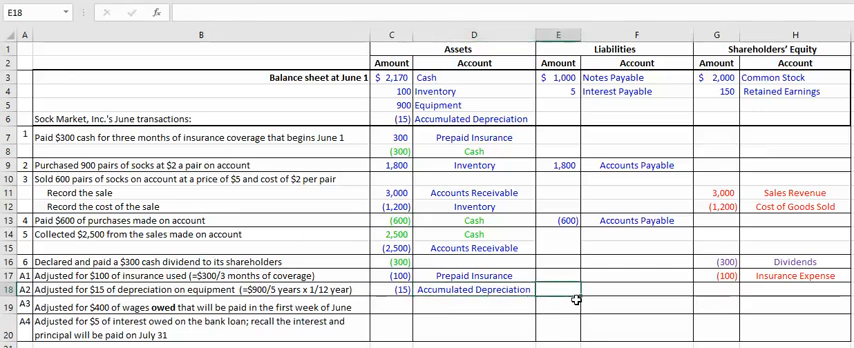
click(721, 287)
text((15)
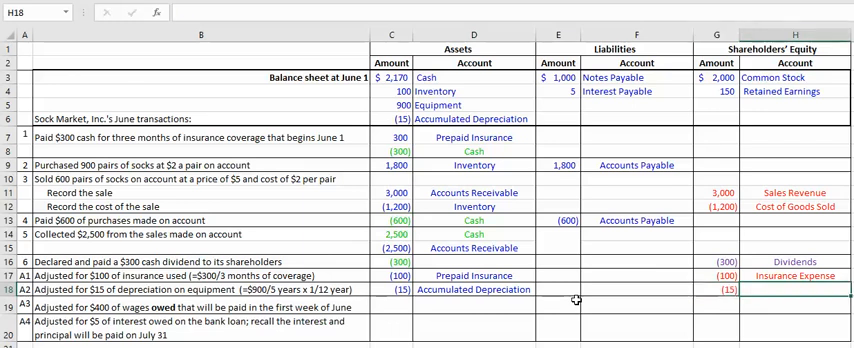
text(Depreciation Expense)
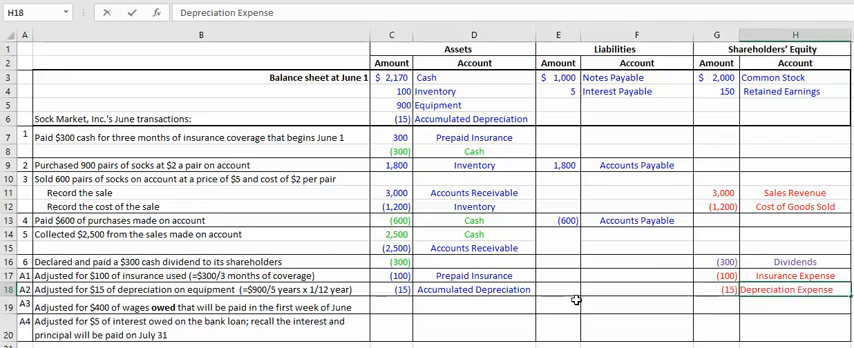
click(718, 303)
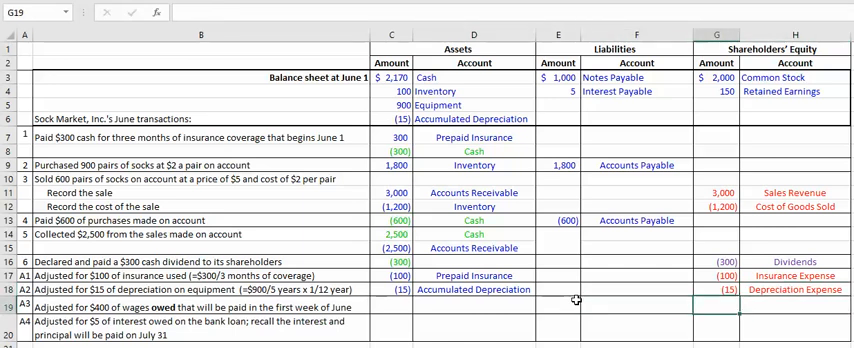
Enter -400 Wages Expense in G19:H19 and 400 Wages Payable in E19:F19.
text(-400)
click(796, 307)
text(Wages Expense)
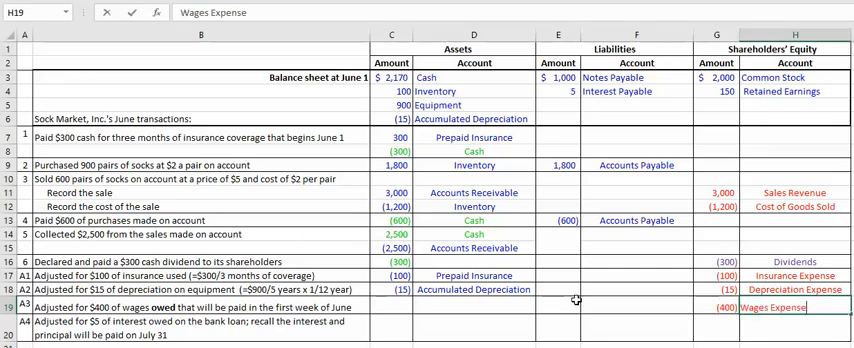
click(720, 306)
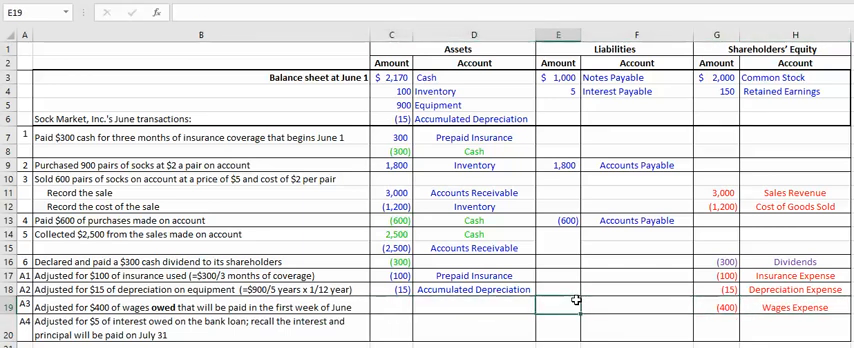
text(400)
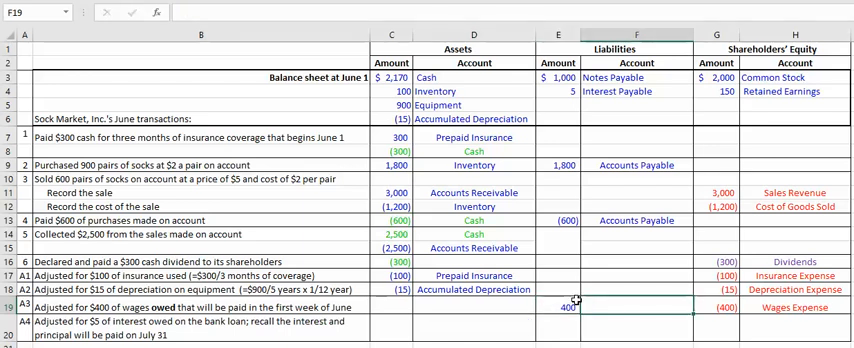
text(Wages Payable)
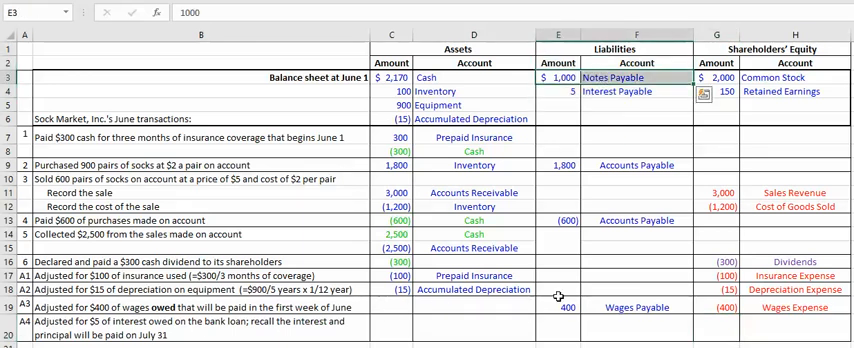
Record A4 in row 20: Interest Payable 5 under Liabilities, -5 in equity.
click(557, 328)
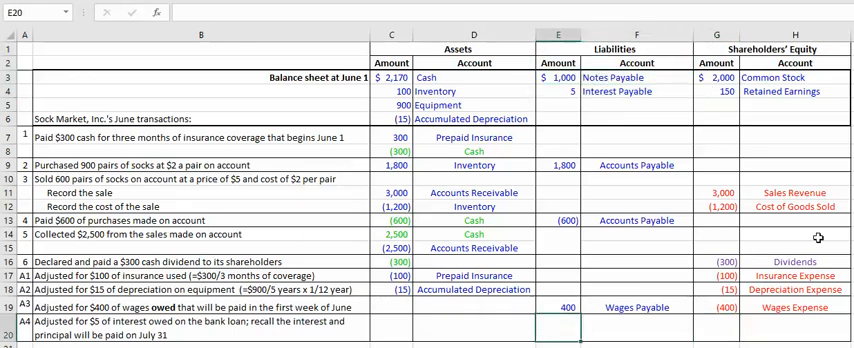
text(5)
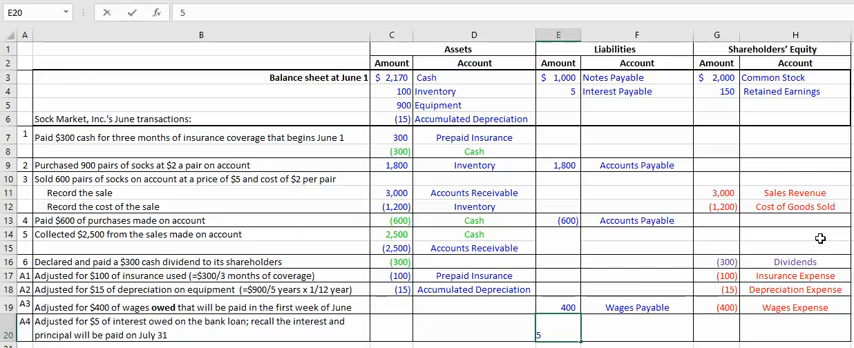
text(Interest Payable)
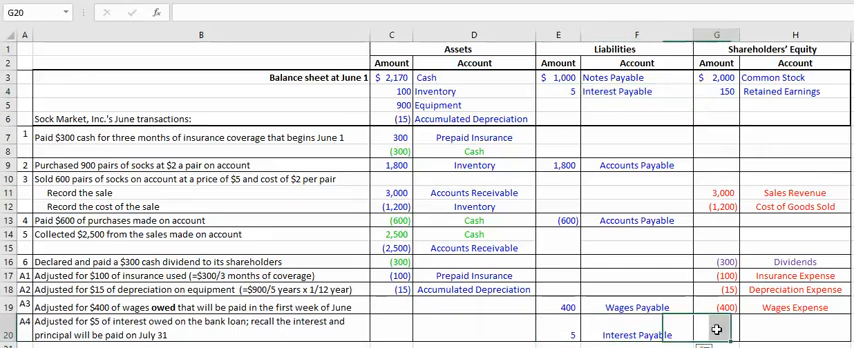
text(-5)
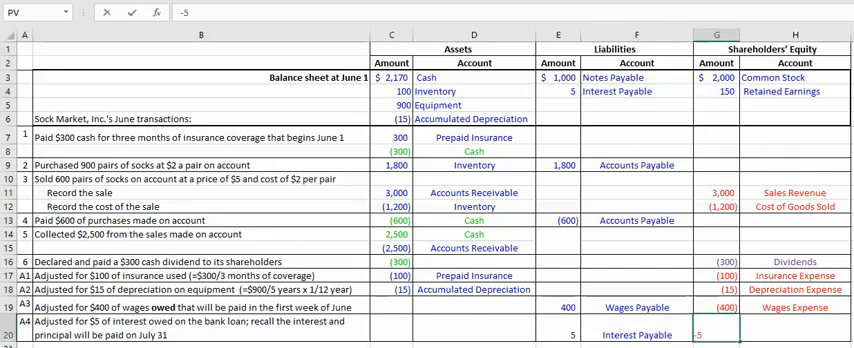